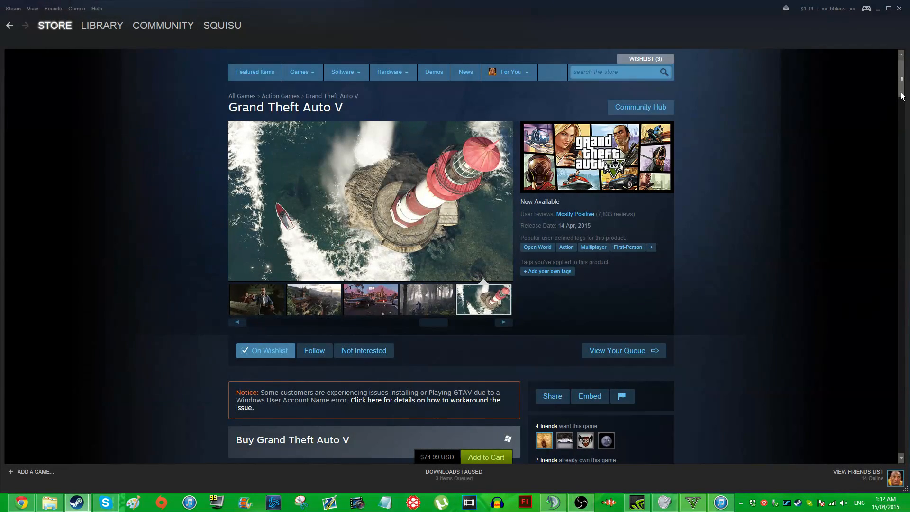
# Step: Scroll the Grand Theft Auto V store page down past Recent updates and About This Game
pyautogui.scroll(-3)
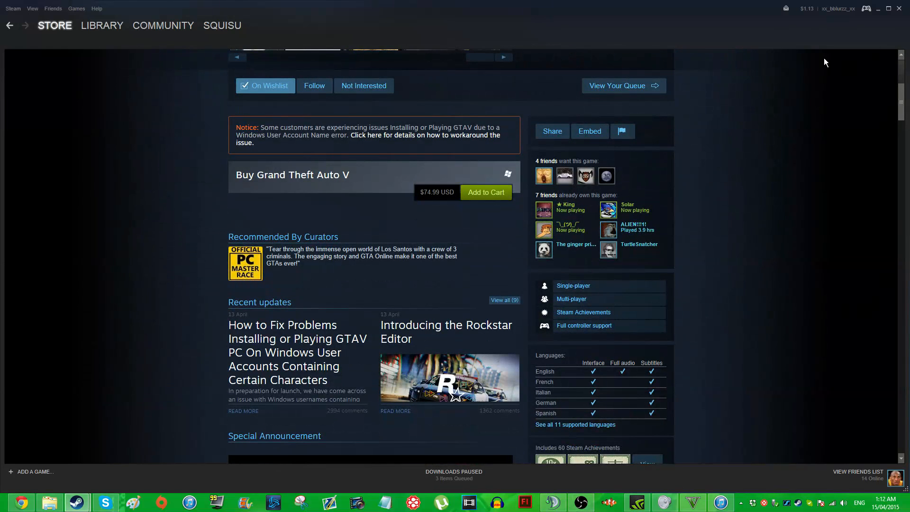
pyautogui.scroll(3)
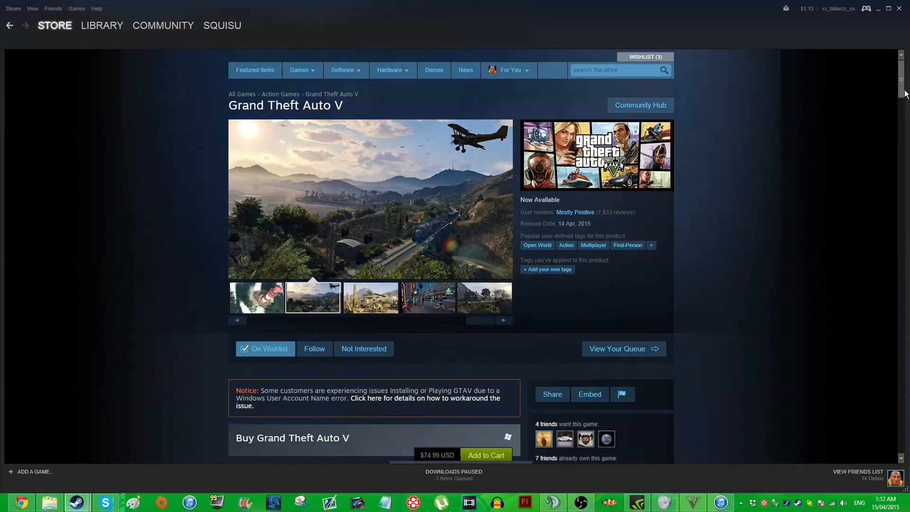
pyautogui.scroll(-3)
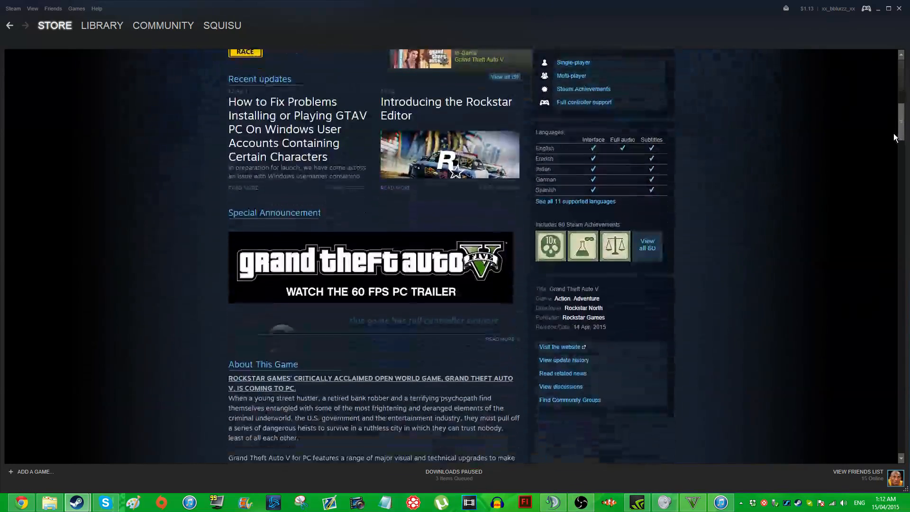
pyautogui.scroll(-3)
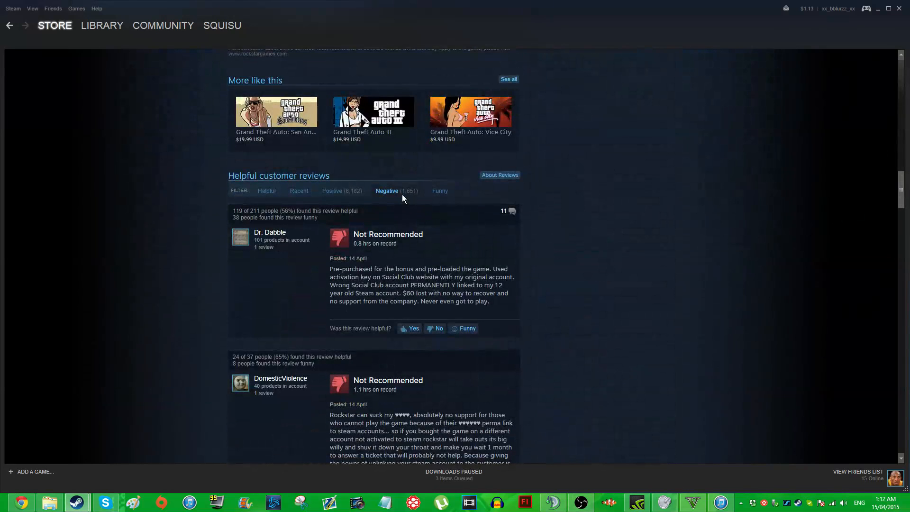
# Step: Scroll through the negative Grand Theft Auto V reviews down to Icarus's performance complaint
pyautogui.scroll(-3)
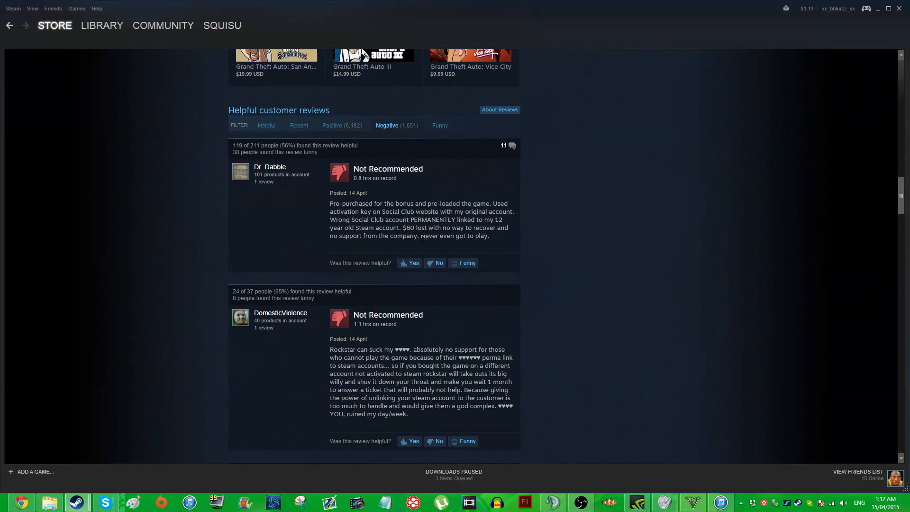
pyautogui.scroll(-3)
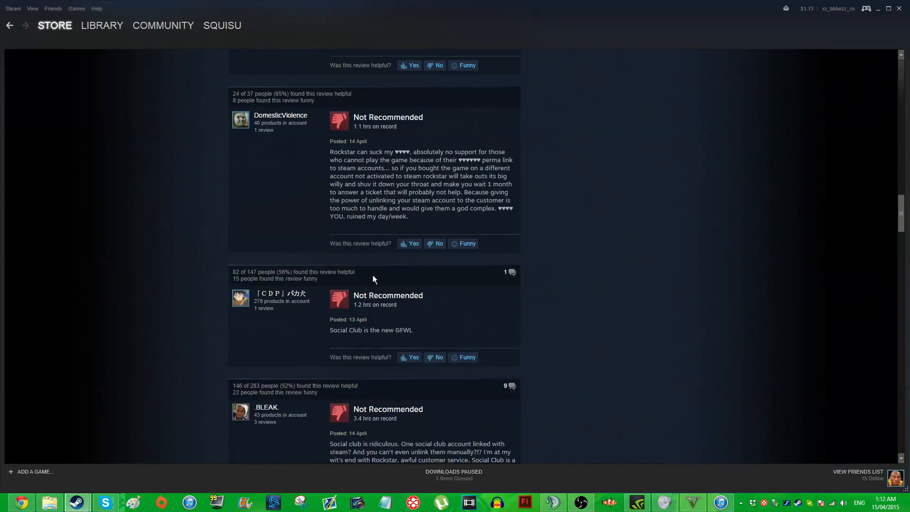
pyautogui.scroll(-3)
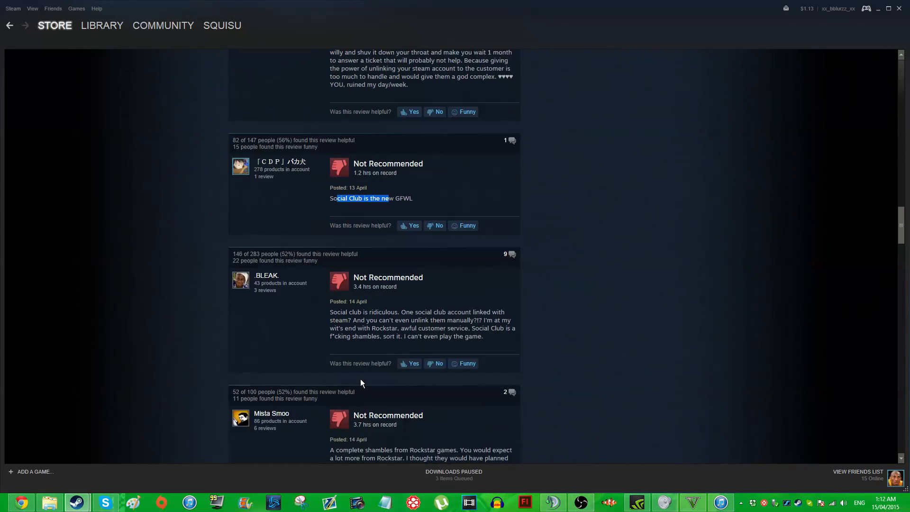
pyautogui.scroll(-3)
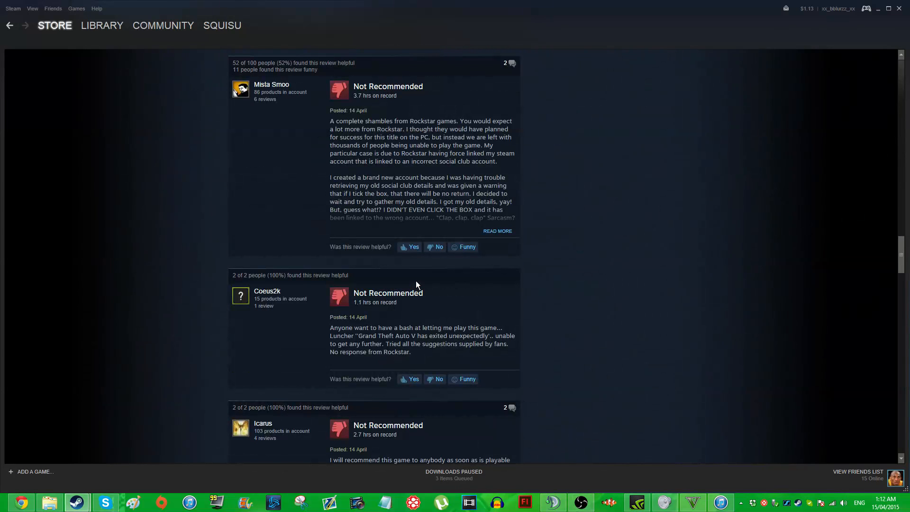
pyautogui.scroll(-3)
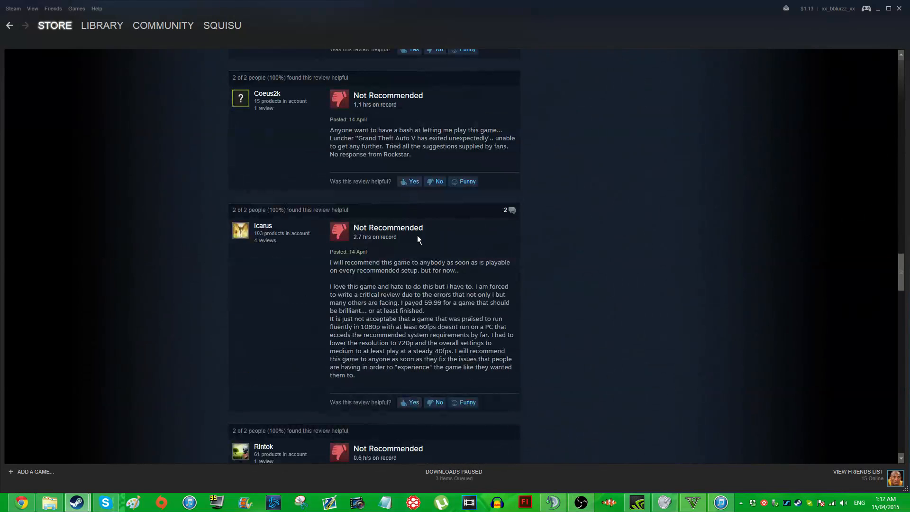
pyautogui.scroll(-3)
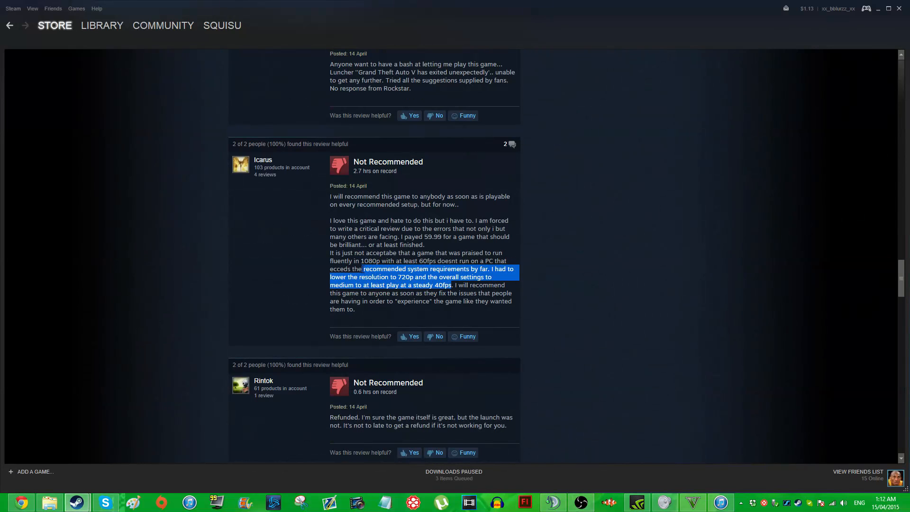
pyautogui.scroll(-3)
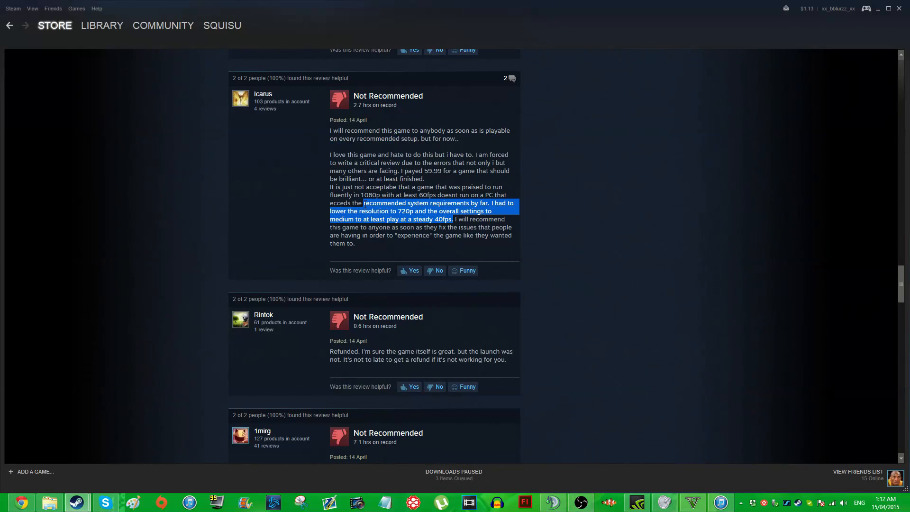
pyautogui.moveTo(638, 465)
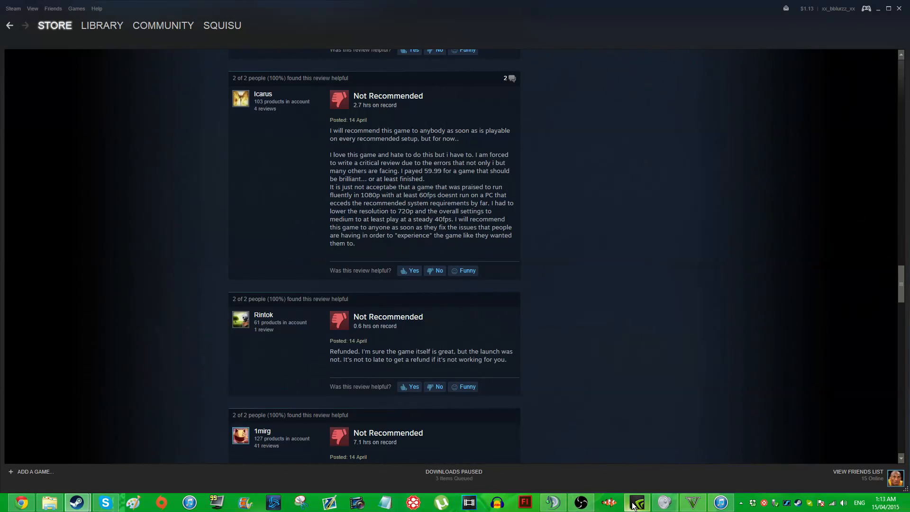
pyautogui.click(637, 502)
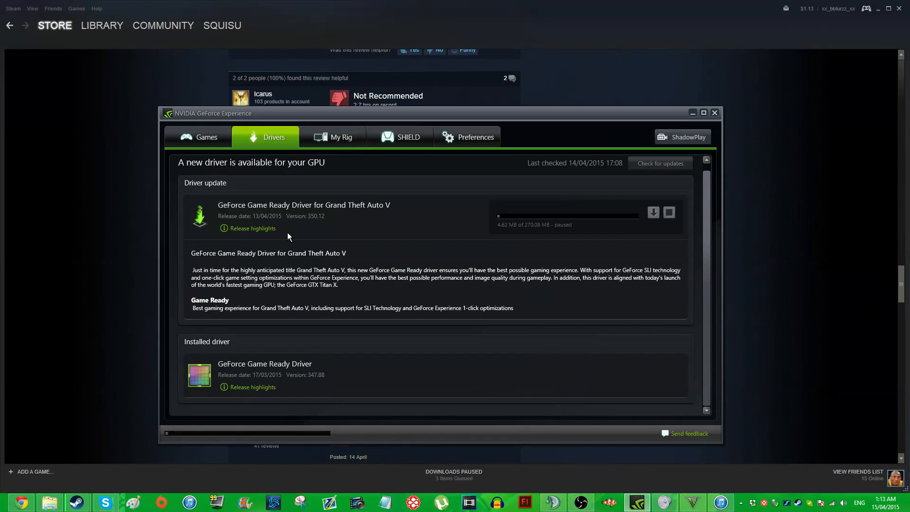
pyautogui.moveTo(390, 215)
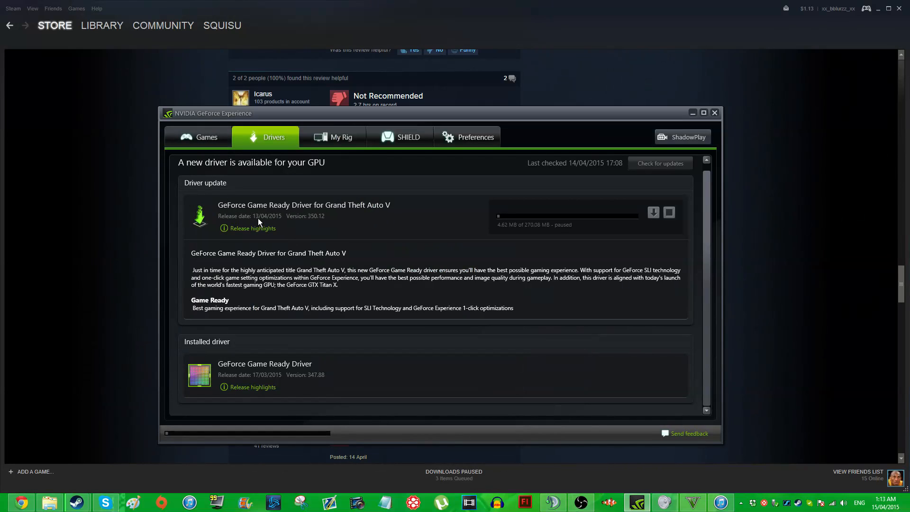
pyautogui.moveTo(204, 278)
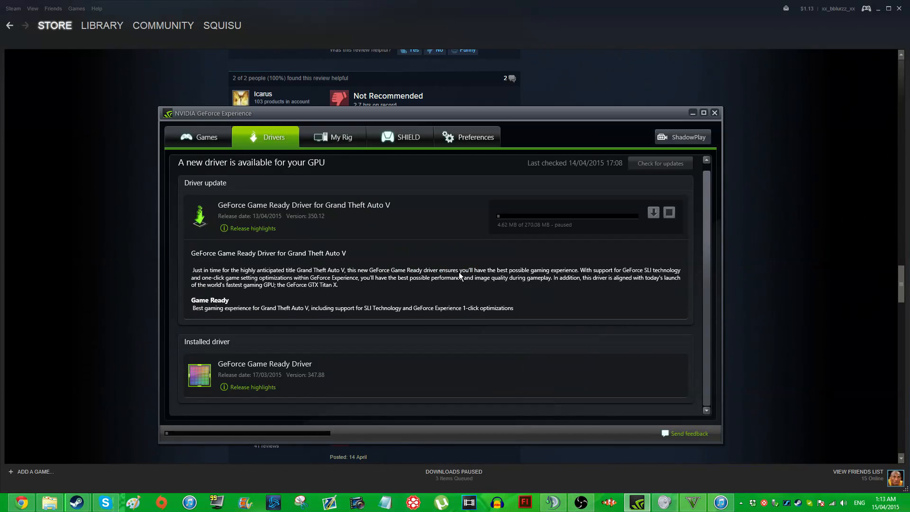
pyautogui.moveTo(532, 277)
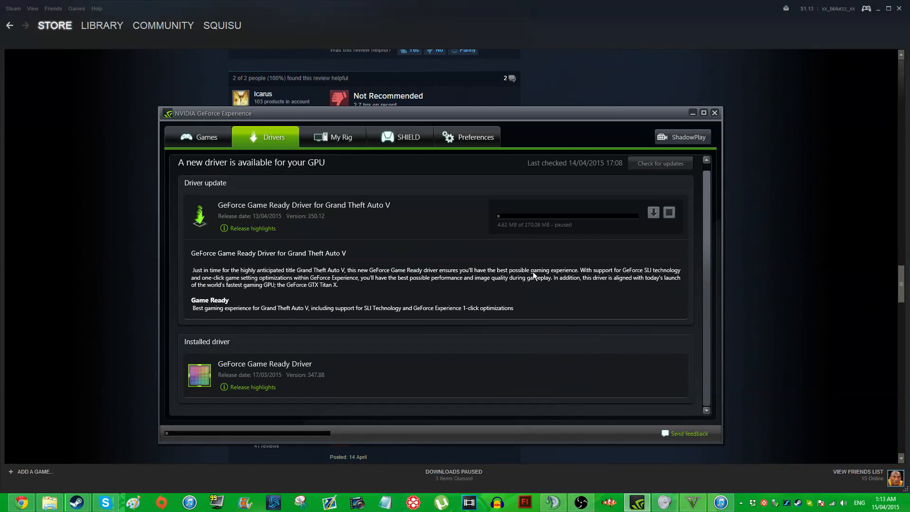
pyautogui.moveTo(527, 281)
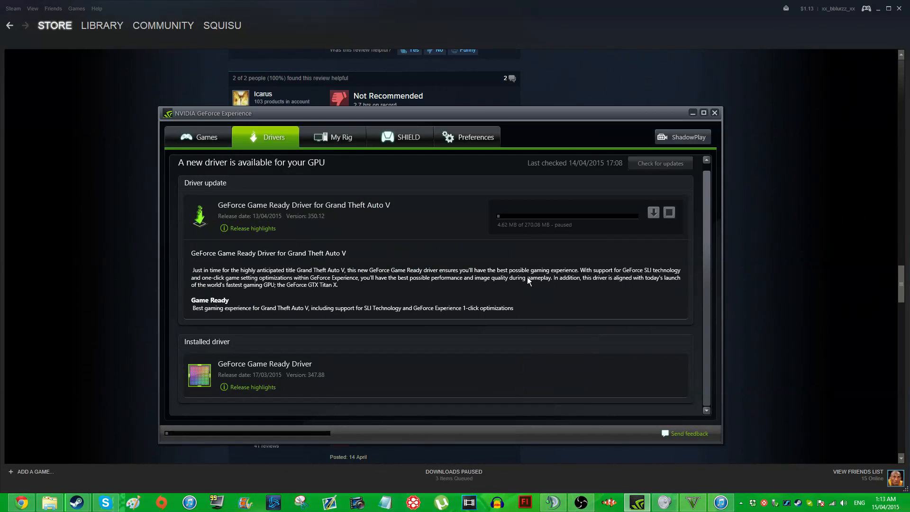
pyautogui.moveTo(524, 281)
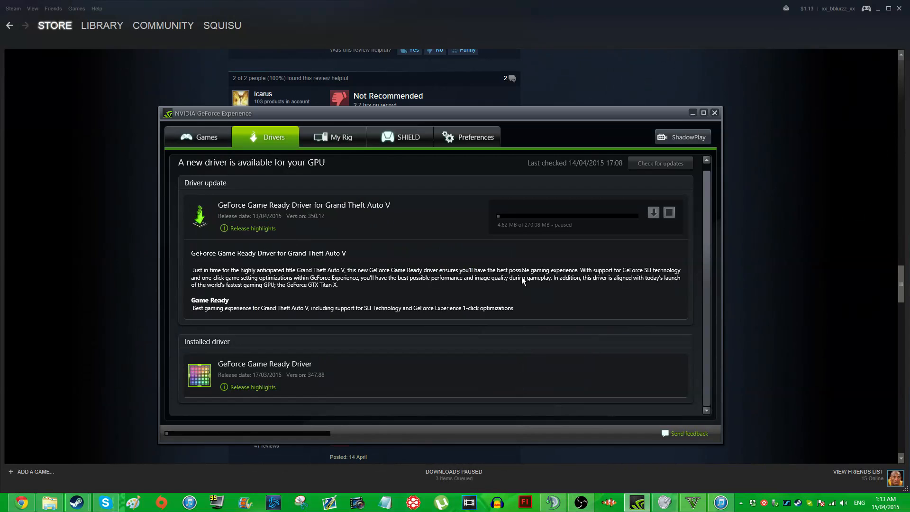
pyautogui.moveTo(608, 178)
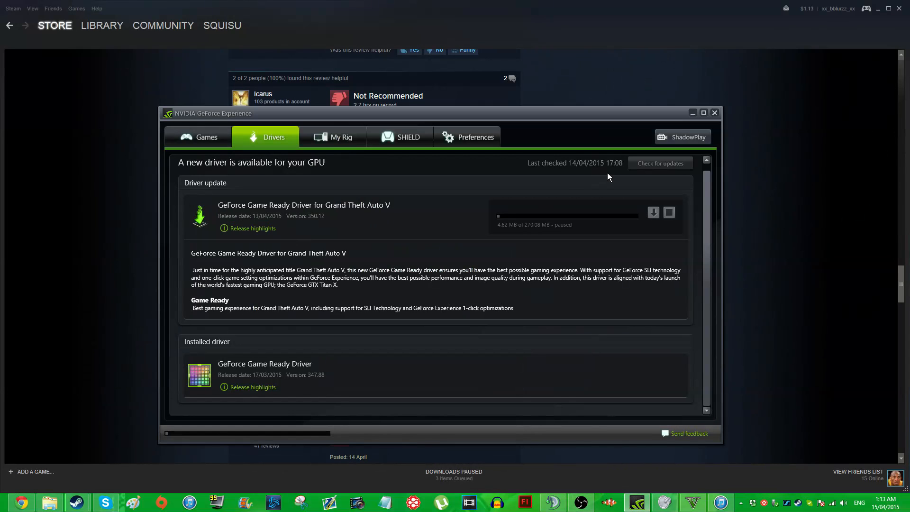
pyautogui.click(714, 112)
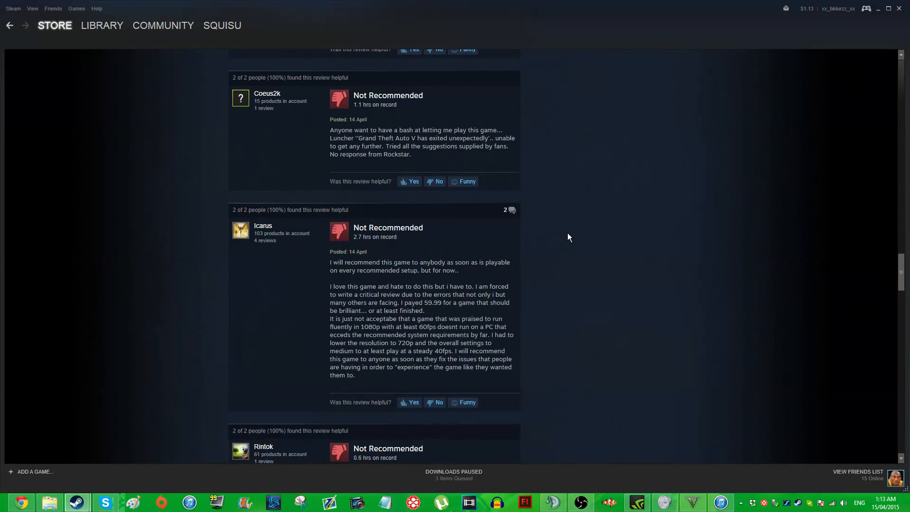
# Step: Scroll back up past the negative reviews toward the Grand Theft Auto V page top
pyautogui.scroll(-3)
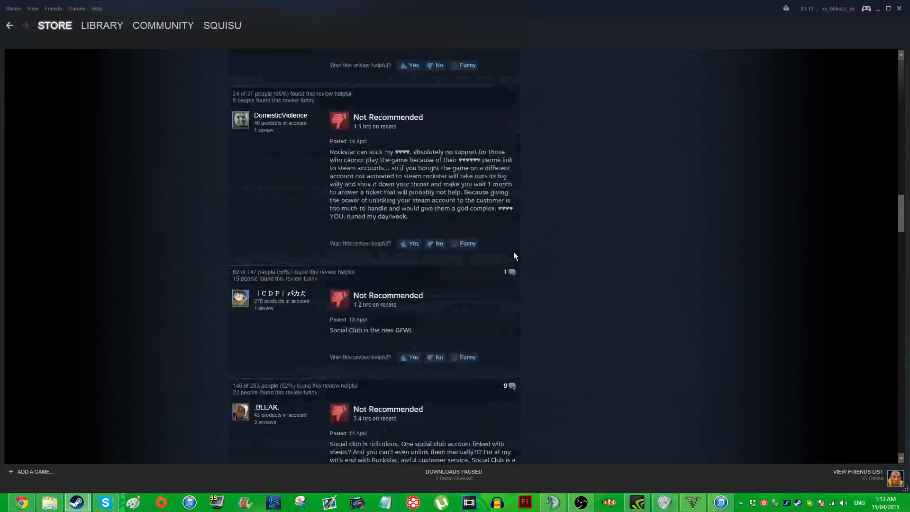
pyautogui.scroll(3)
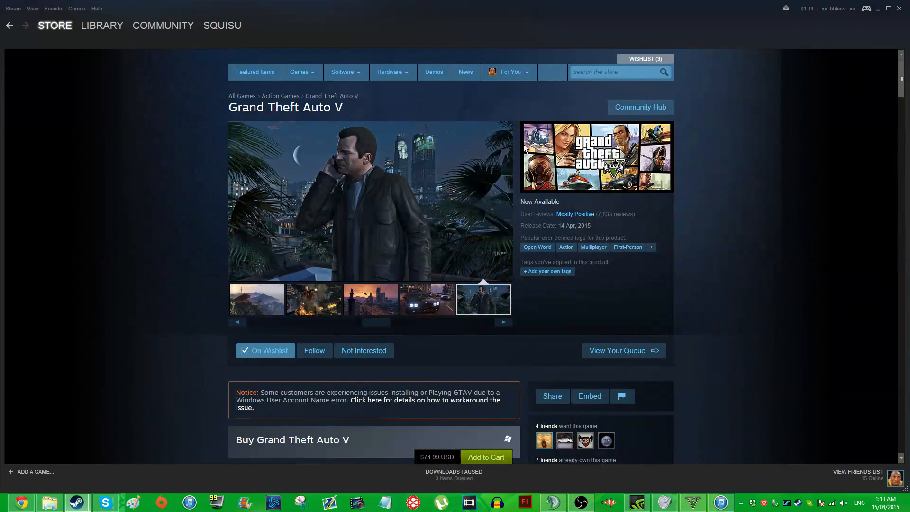
pyautogui.moveTo(517, 124)
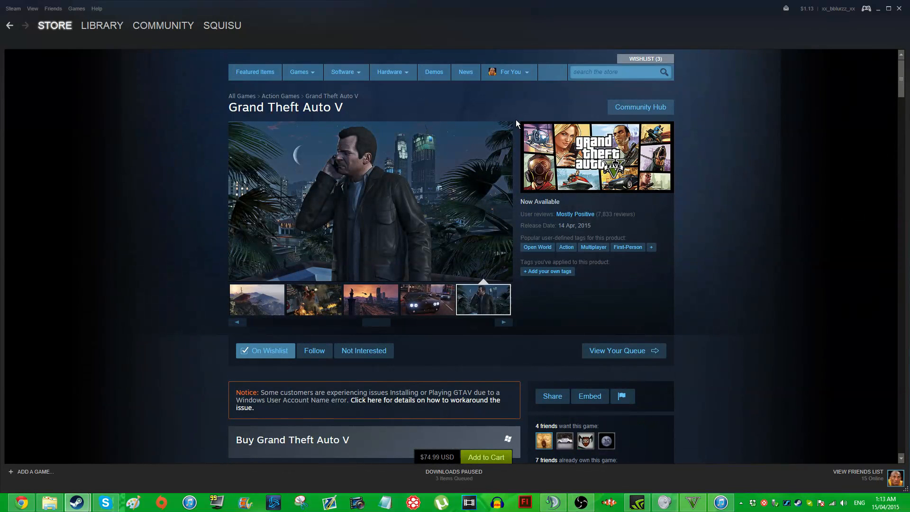